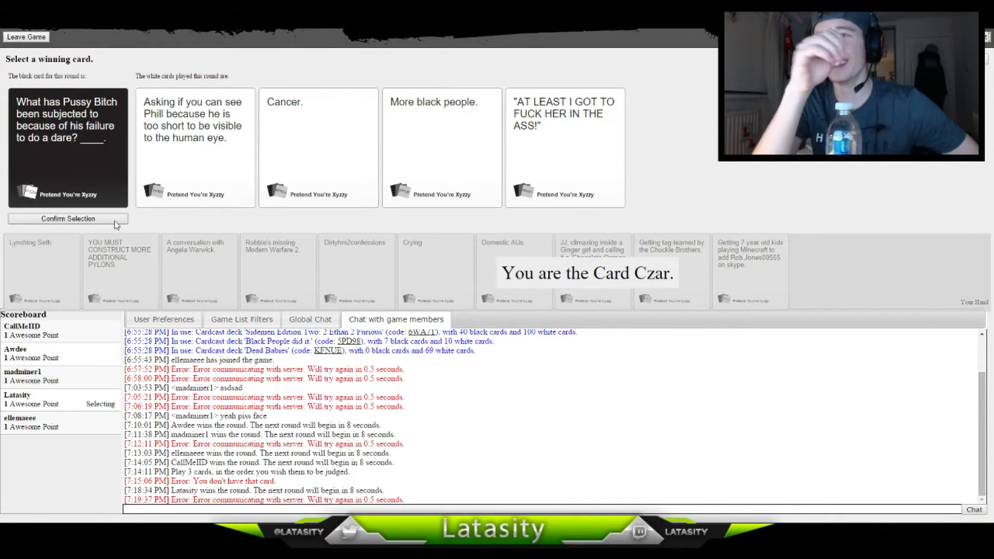
mouse_move(594, 136)
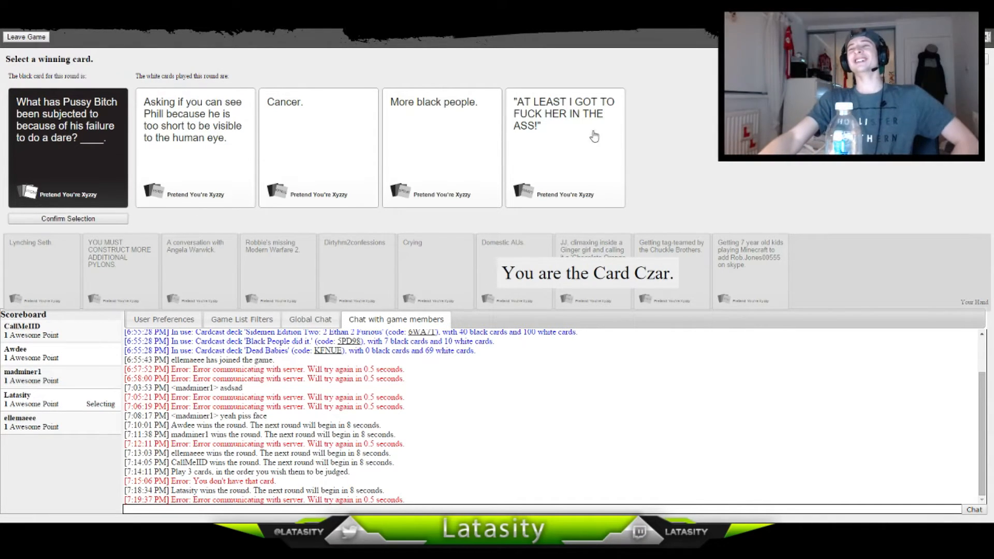
Step: Choose a played white card as the round's winner for the dare black card
left_click(564, 147)
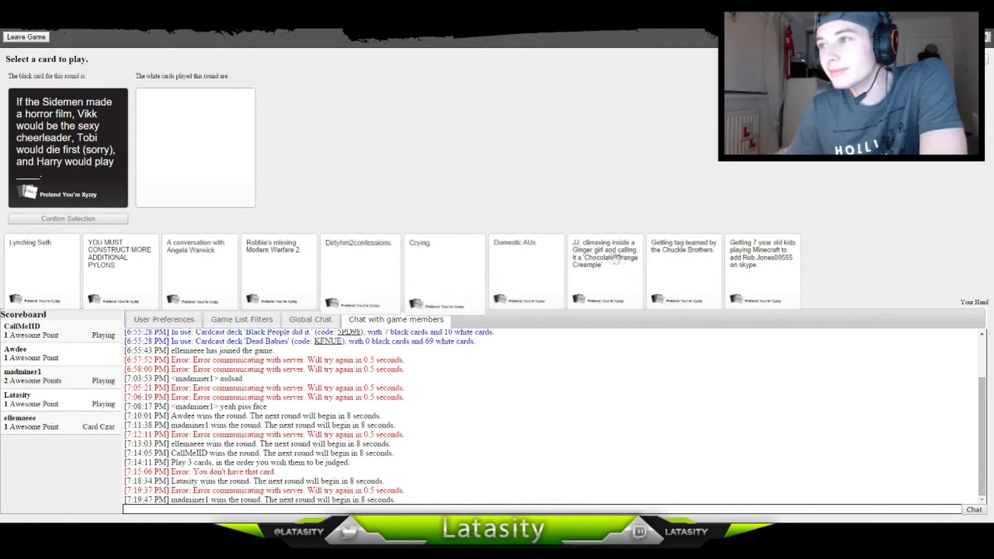
Step: Play a white card from the hand for the Sidemen horror film black card
left_click(684, 266)
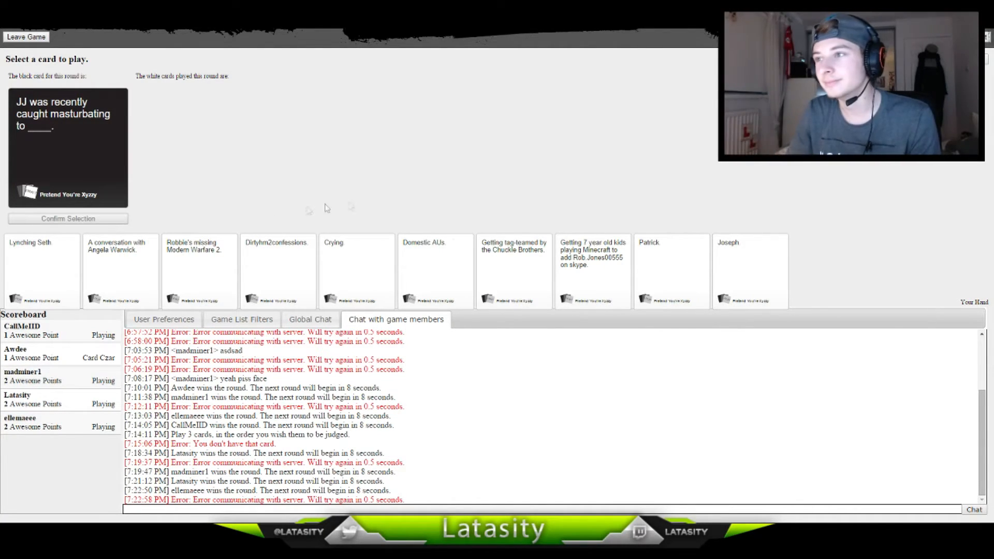
Step: Play a white card from the hand for the JJ black card's blank
left_click(670, 269)
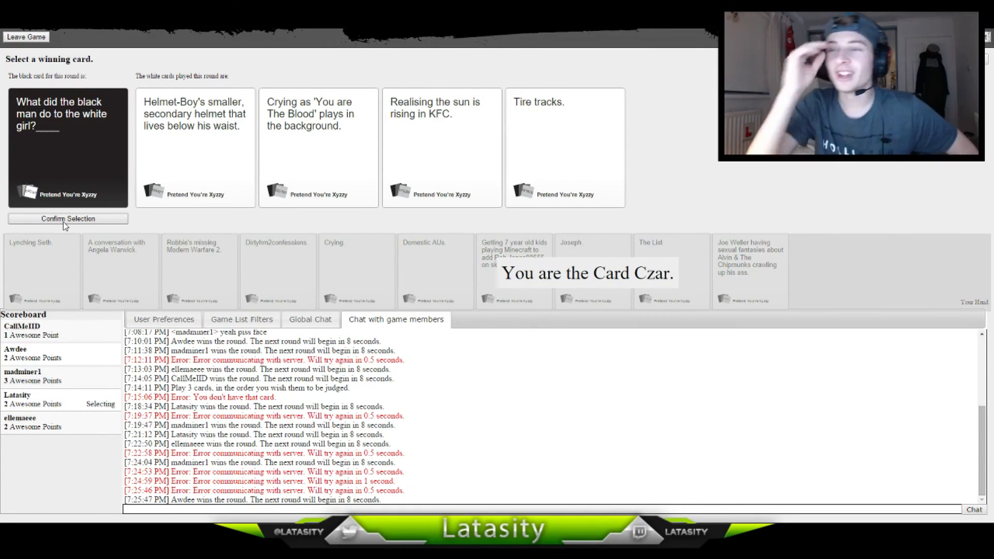
Step: Highlight the 'Realising the sun is rising in KFC.' card as the winning answer
left_click(442, 146)
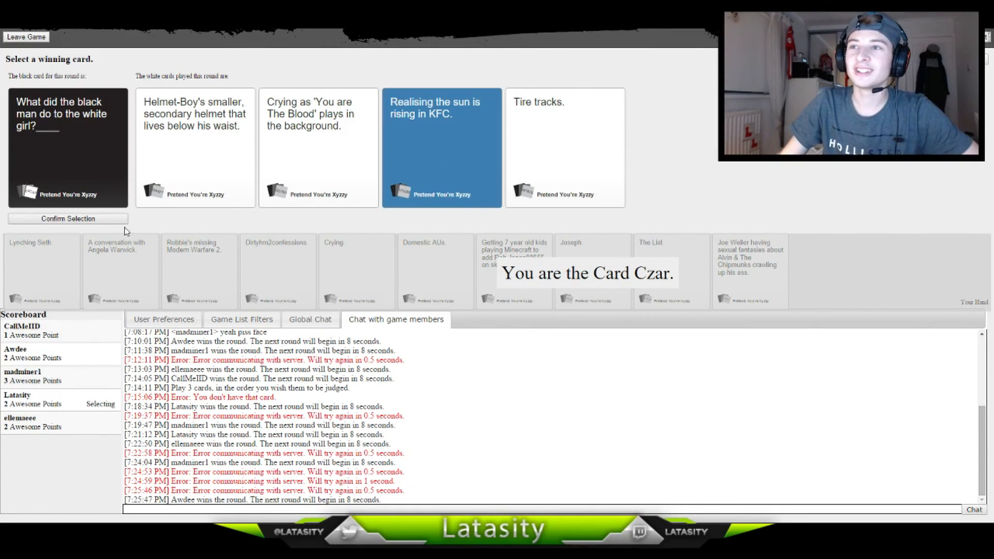